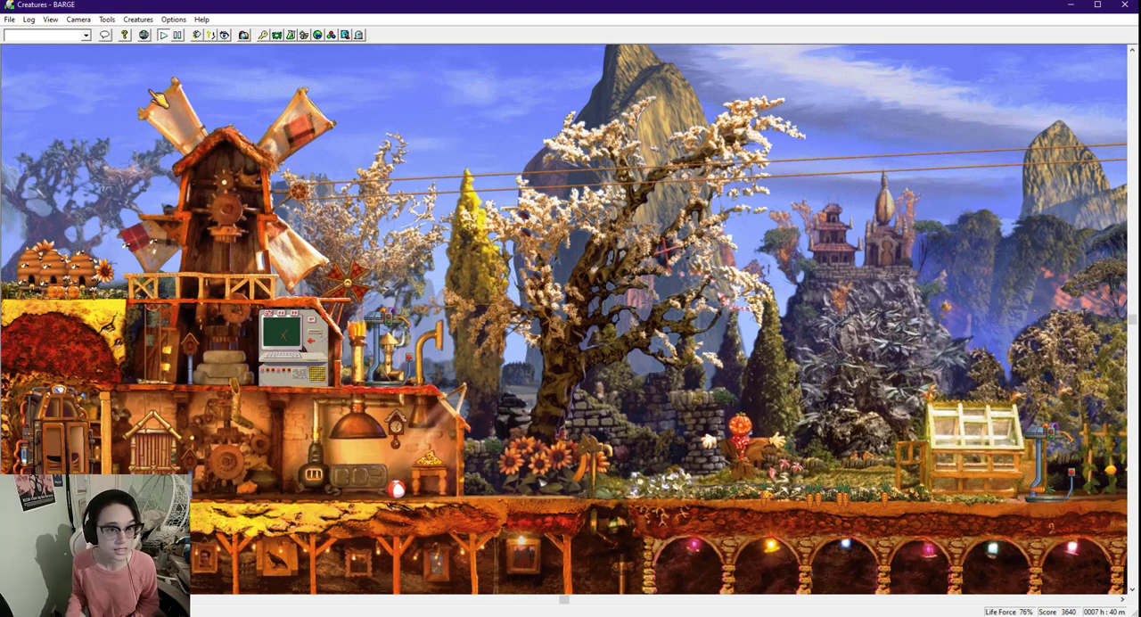
Step: Select Tristan (Male Norn) from the Creatures list so the camera follows him
{"action": "left_click", "coordinate": [157, 18]}
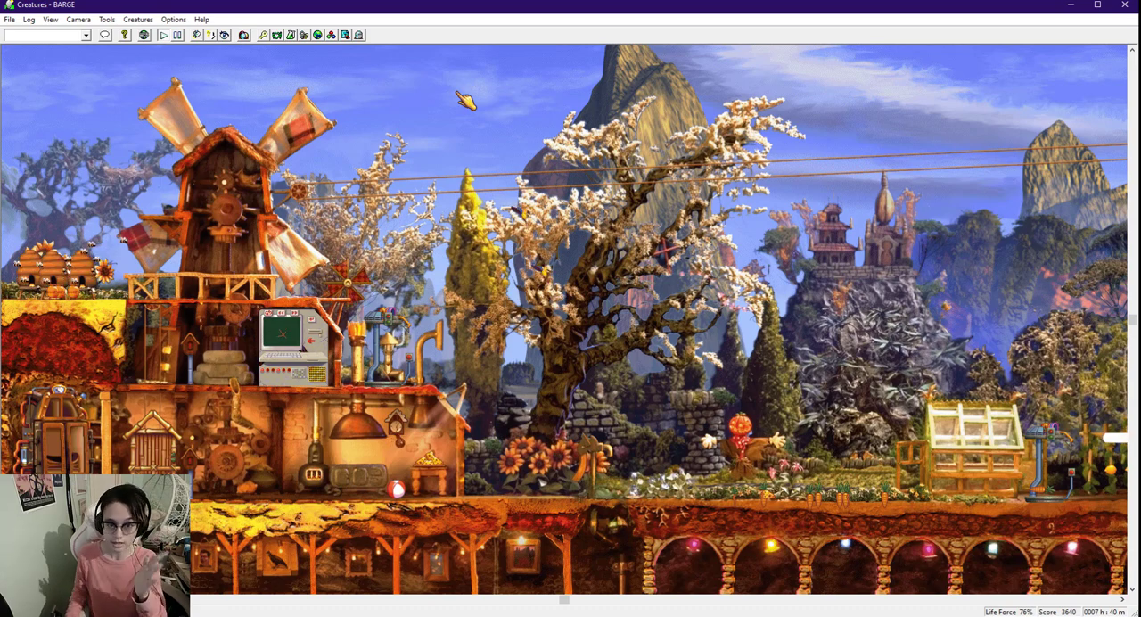
{"action": "left_click", "coordinate": [139, 18]}
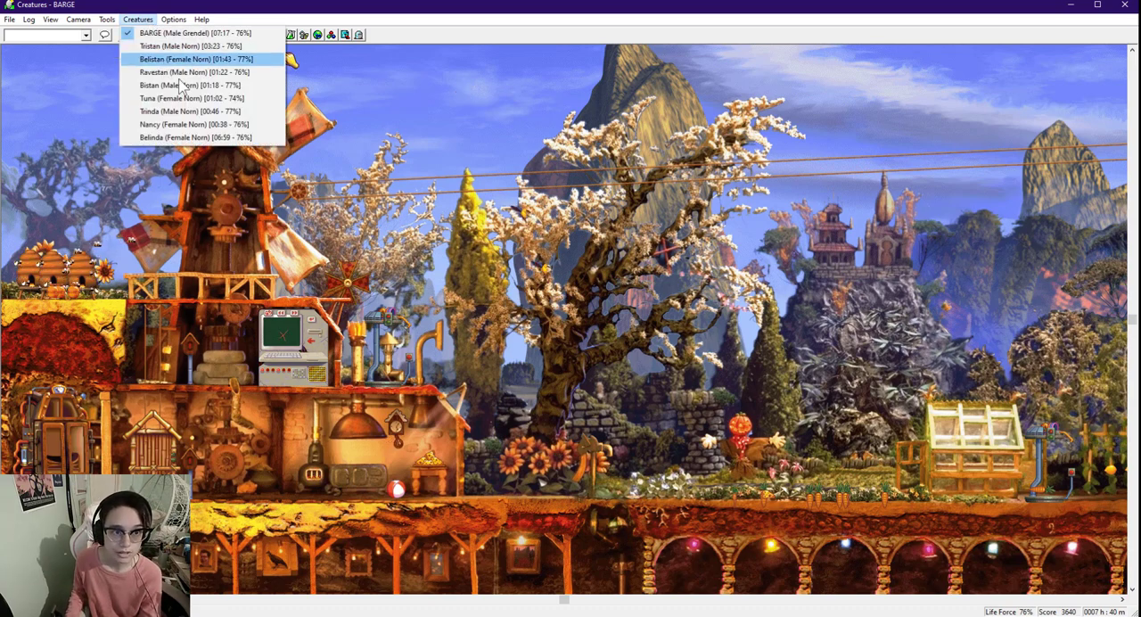
{"action": "mouse_move", "coordinate": [211, 137]}
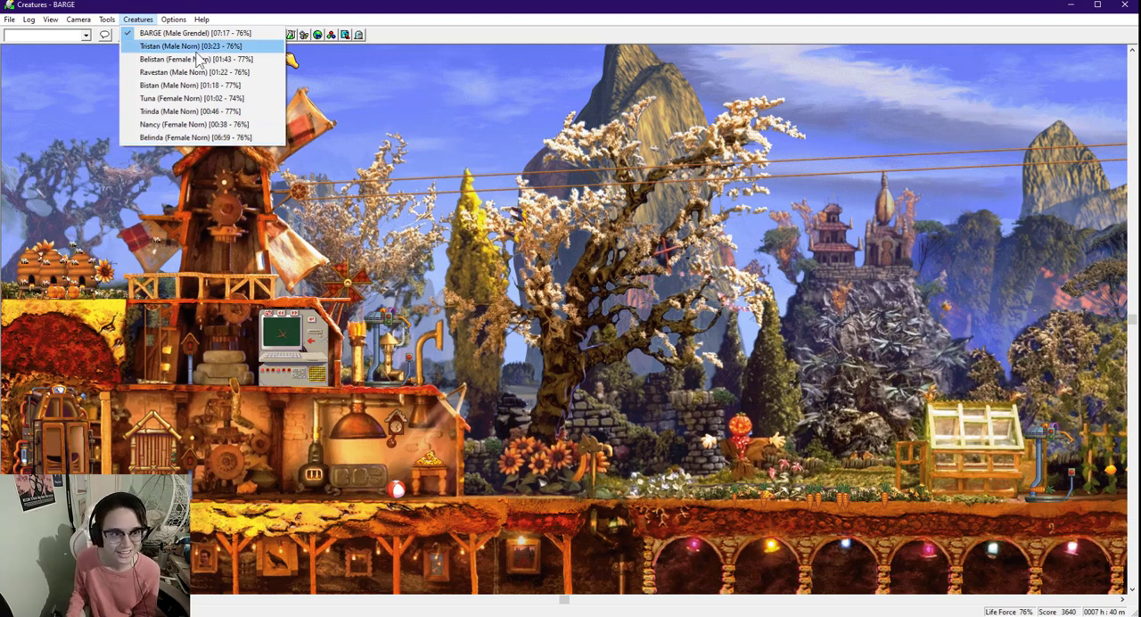
{"action": "left_click", "coordinate": [188, 45]}
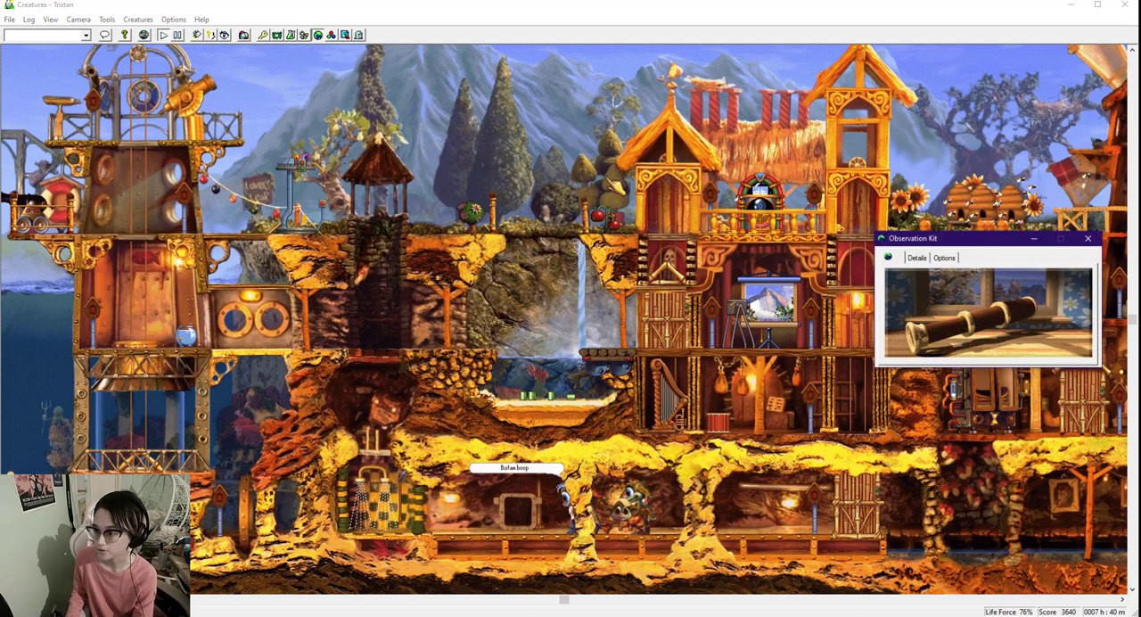
{"action": "left_click", "coordinate": [916, 257]}
{"action": "type", "text": "push food"}
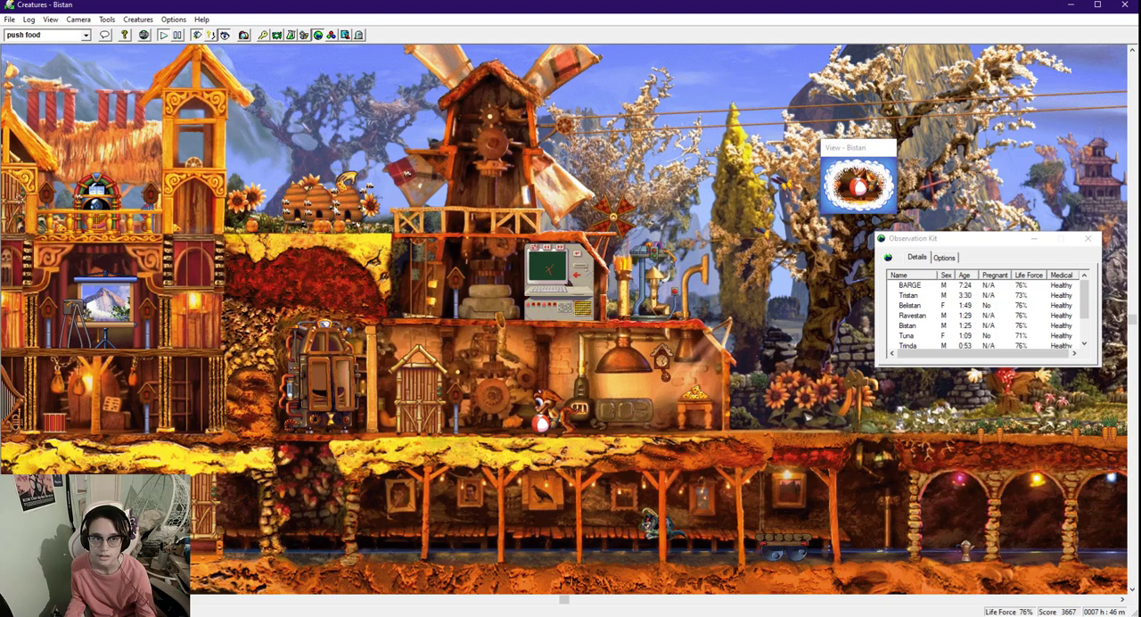
Step: Select Tuna (Female Norn) from the Creatures list to follow her
{"action": "left_click", "coordinate": [146, 18]}
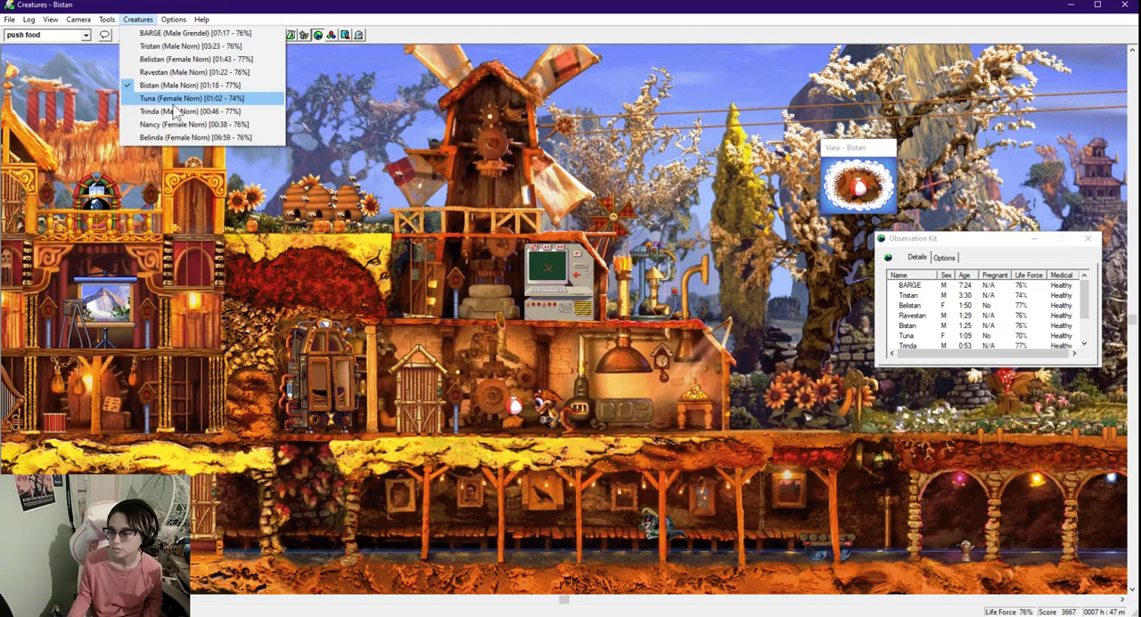
{"action": "left_click", "coordinate": [169, 98]}
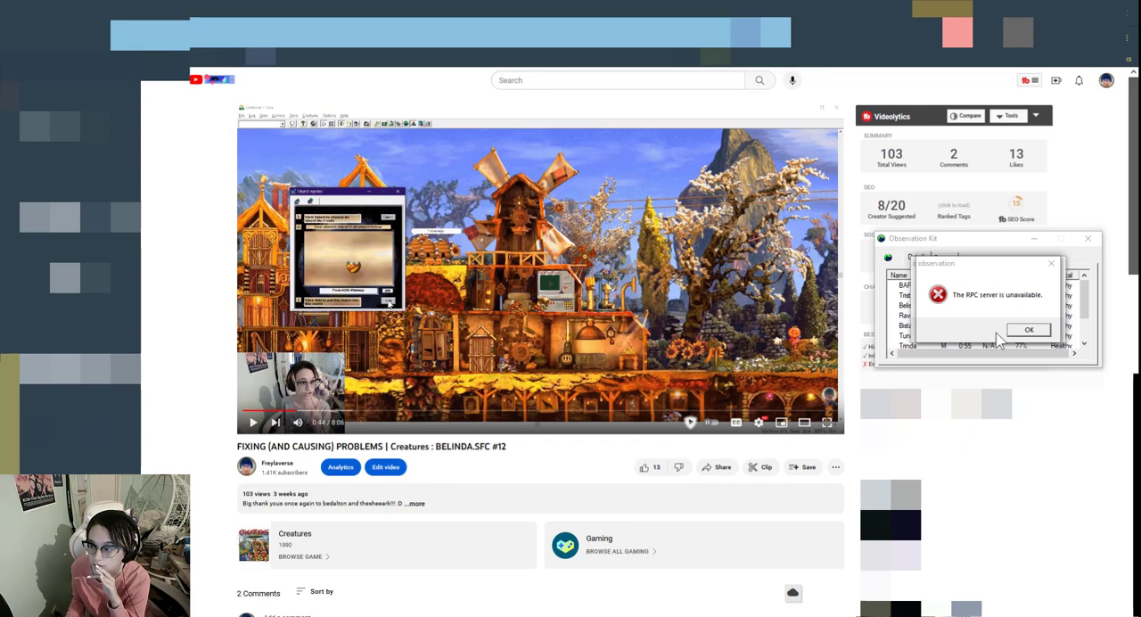
Step: Dismiss the 'RPC server is unavailable' error so Creatures can be relaunched
{"action": "left_click", "coordinate": [1028, 328]}
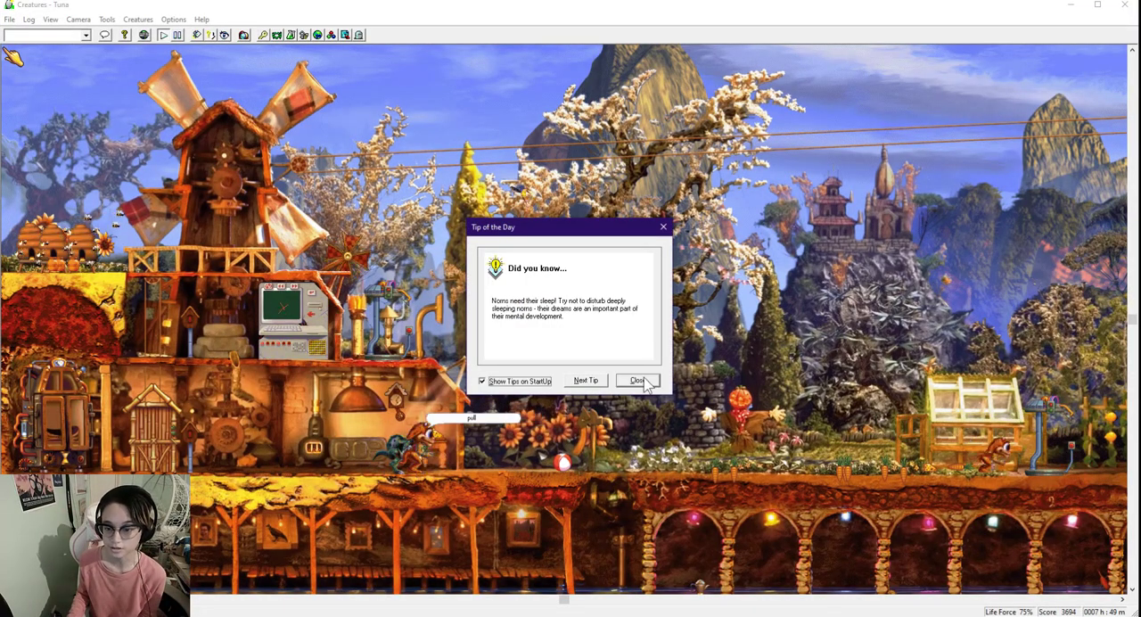
Step: Dismiss the Tip of the Day and cycle through the remaining Norns toward Belinda
{"action": "left_click", "coordinate": [638, 381]}
{"action": "type", "text": "push food"}
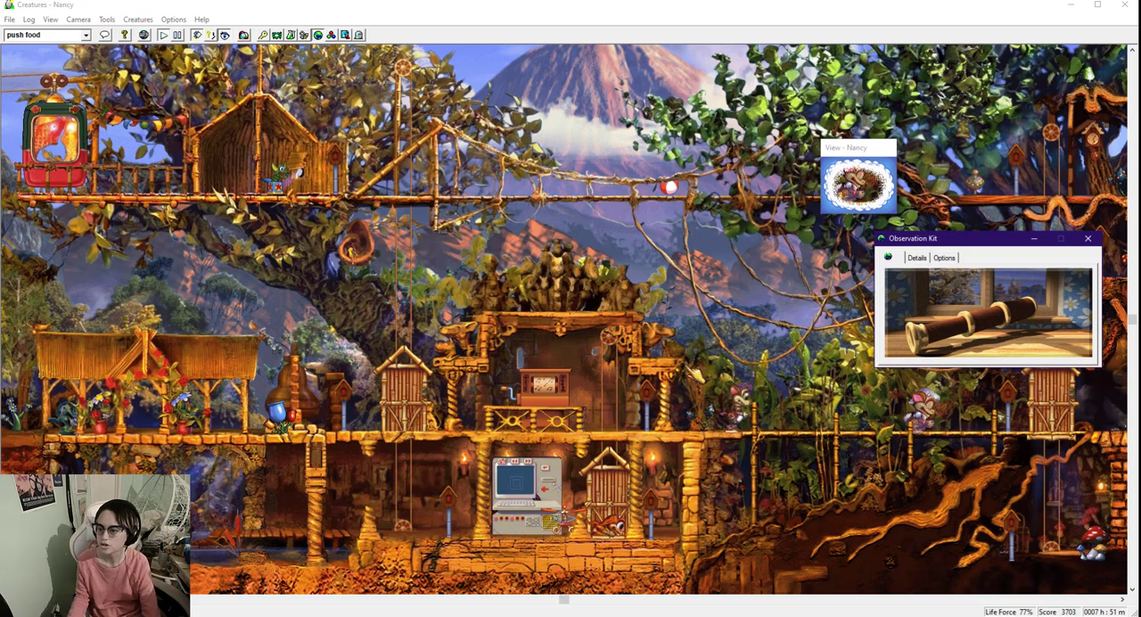
{"action": "left_click", "coordinate": [916, 256]}
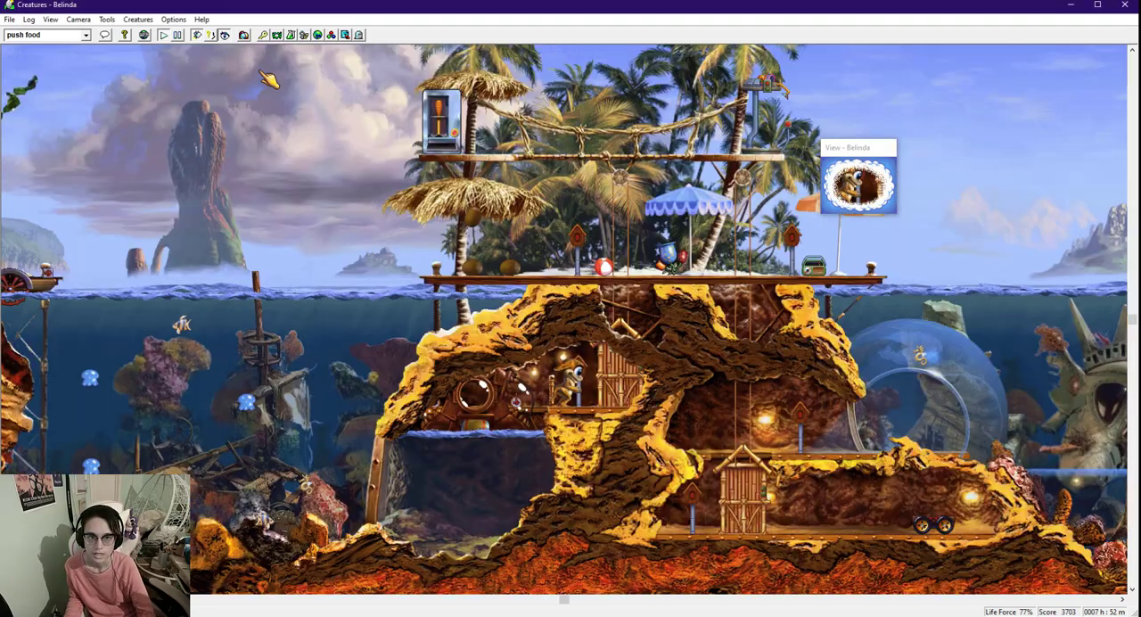
{"action": "left_click", "coordinate": [141, 18]}
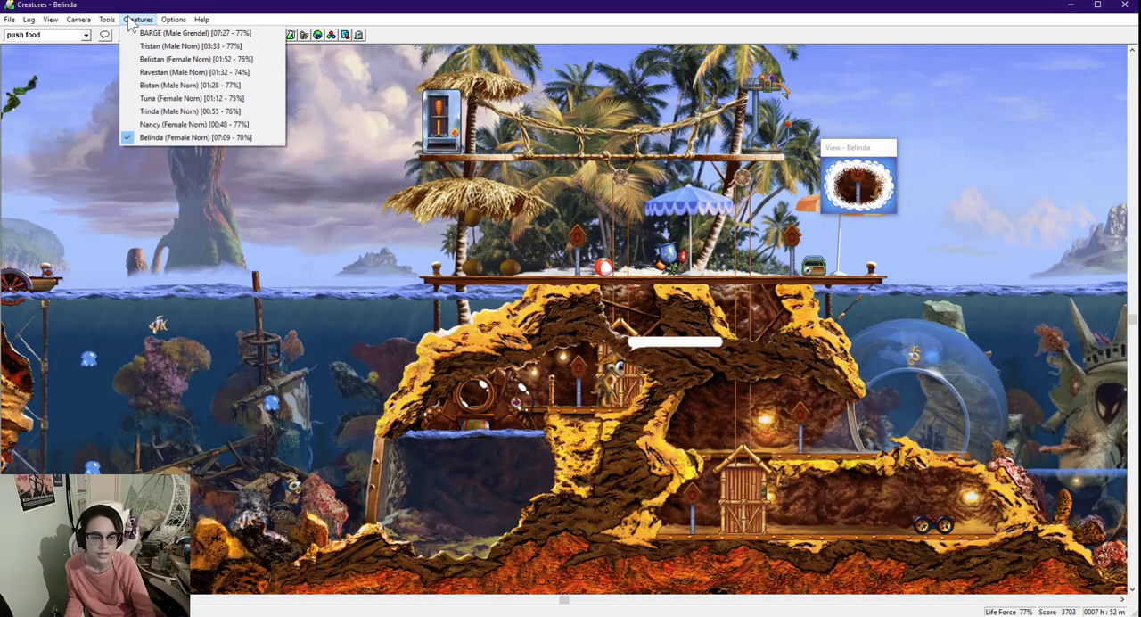